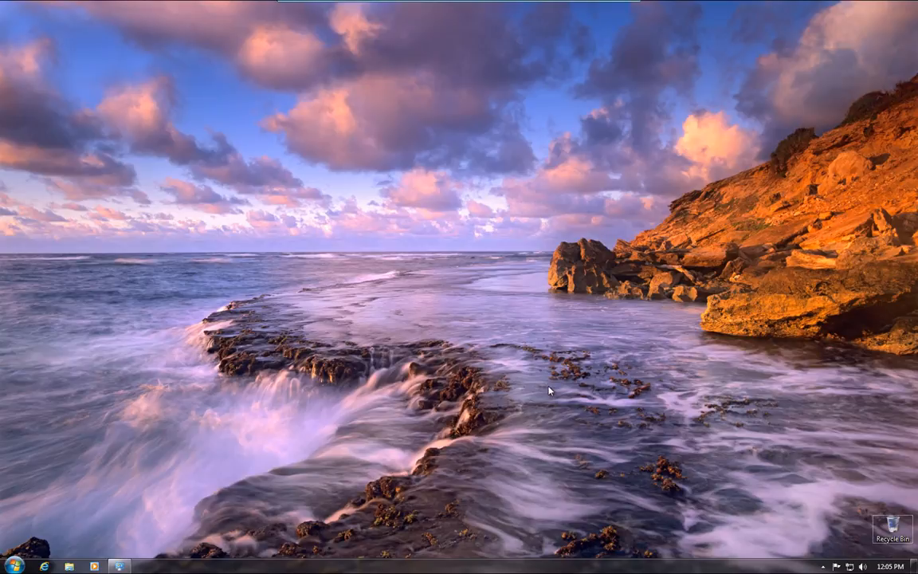
mouse_move(312, 313)
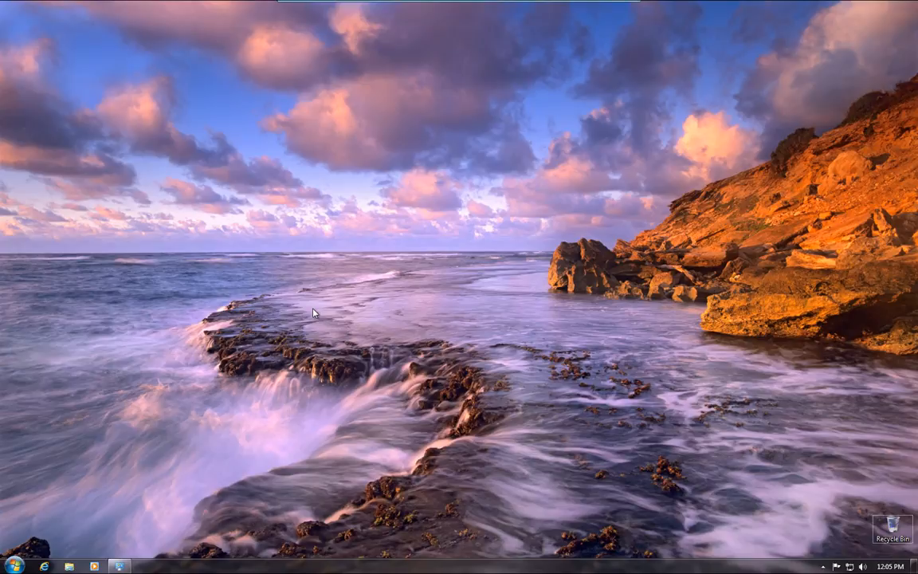
mouse_move(309, 363)
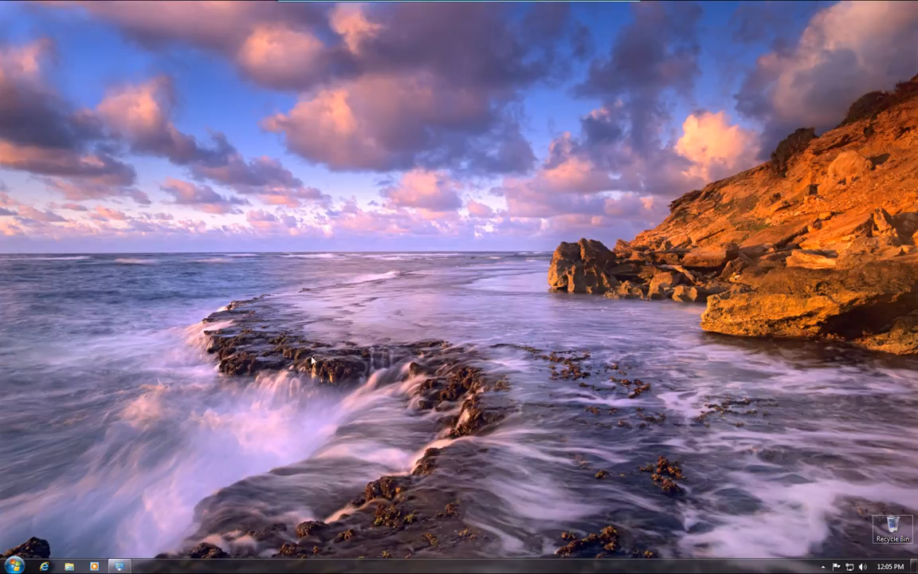
mouse_move(15, 564)
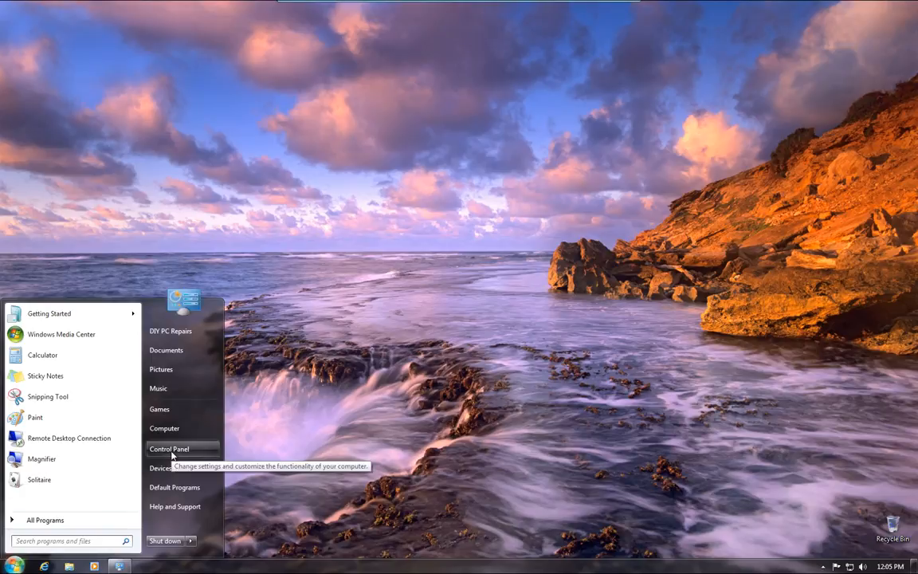
- Show Control Panel in category view from the Start menu
click(169, 450)
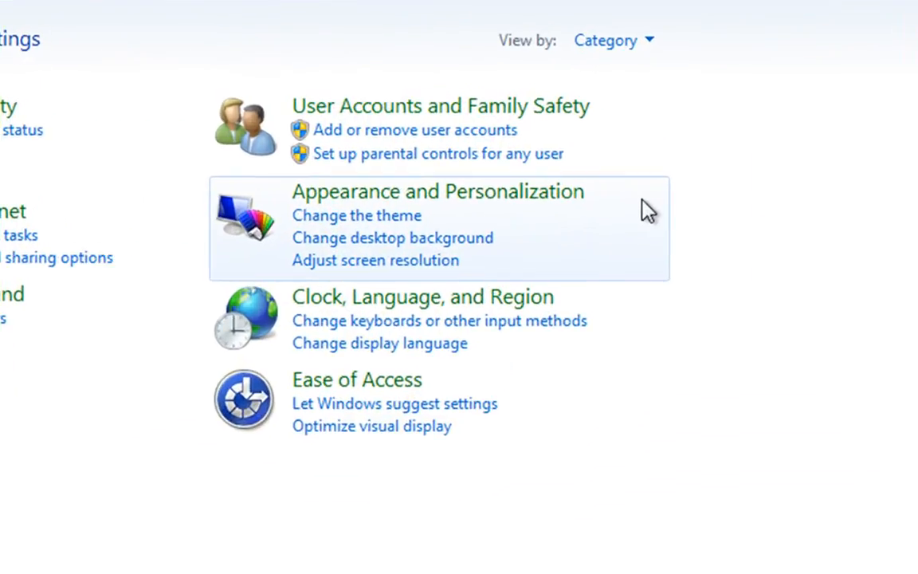
mouse_move(652, 45)
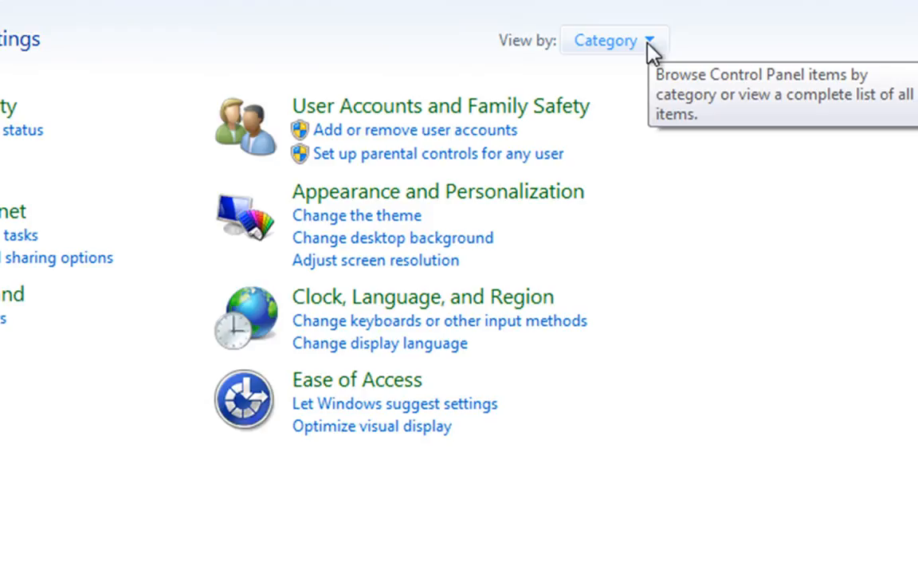
mouse_move(461, 142)
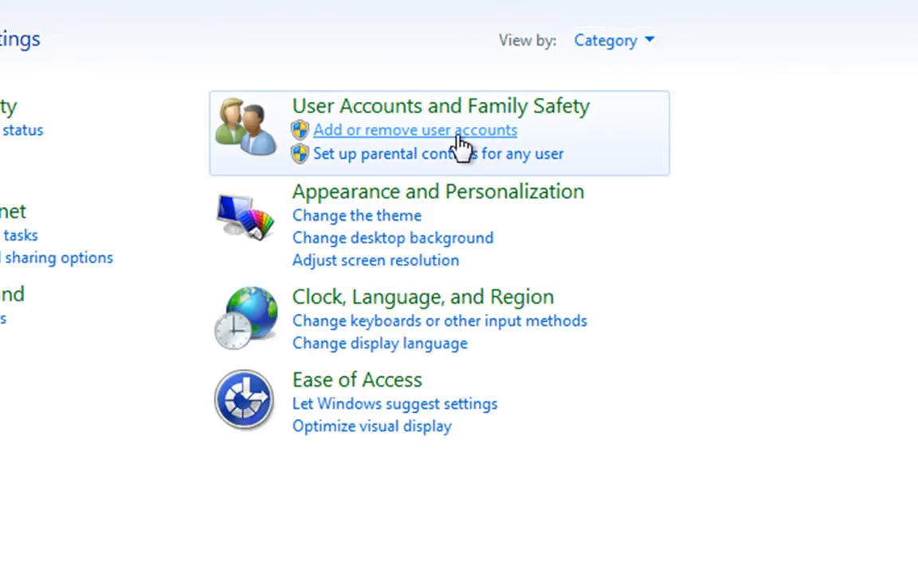
mouse_move(752, 339)
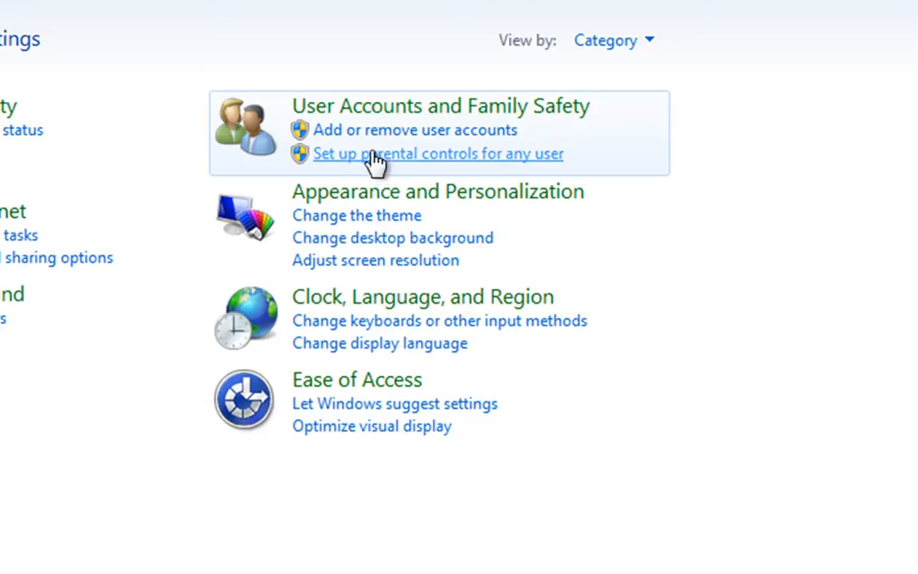
mouse_move(374, 136)
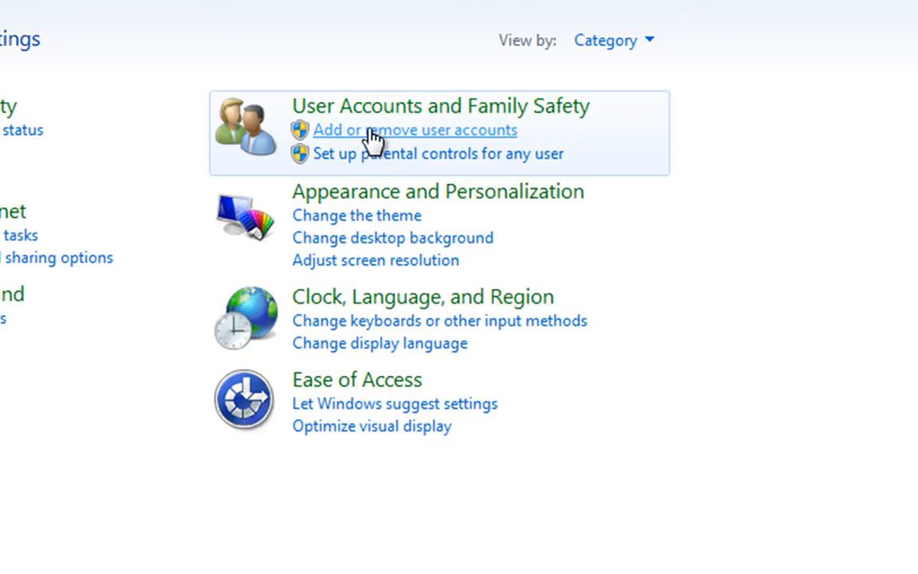
- Go to Manage Accounts via 'Add or remove user accounts', listing DIY PC Repairs and Guest
click(415, 131)
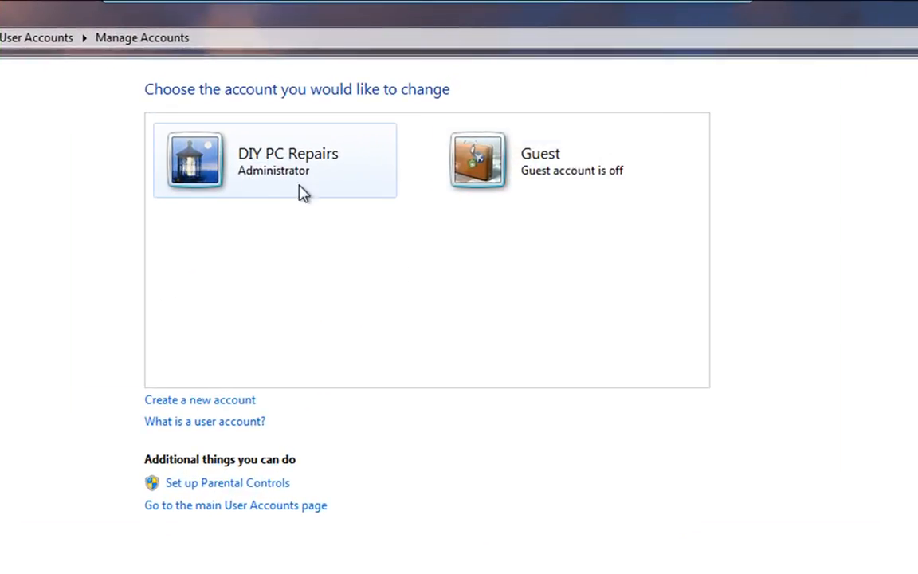
mouse_move(275, 184)
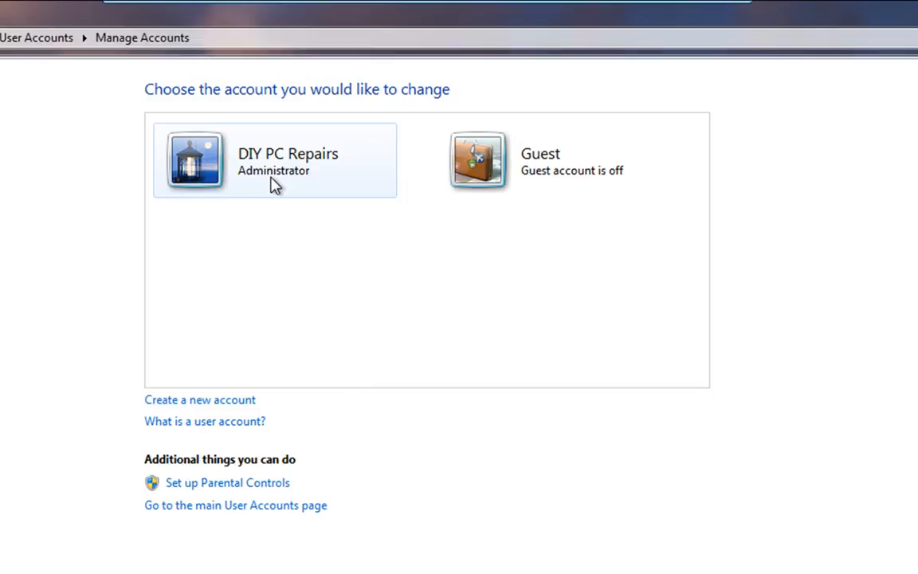
mouse_move(268, 194)
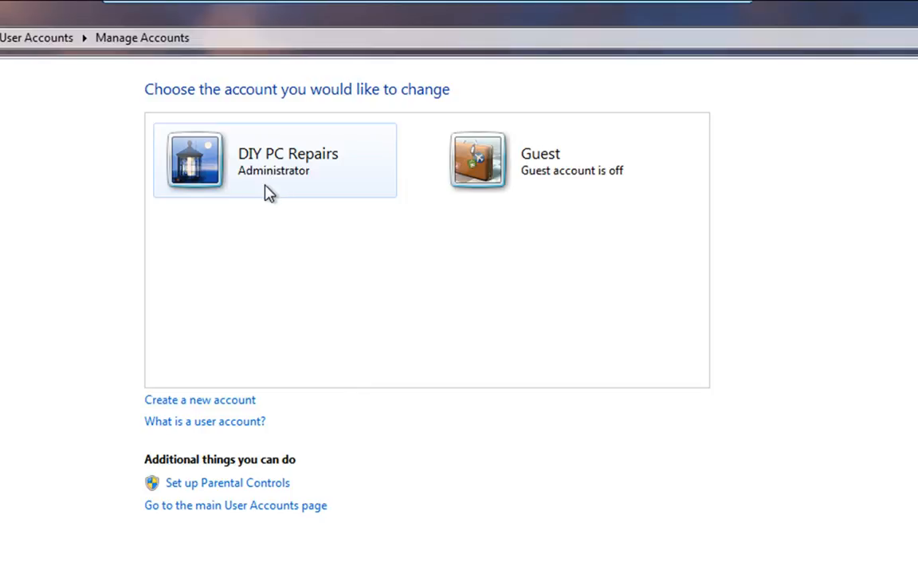
mouse_move(548, 220)
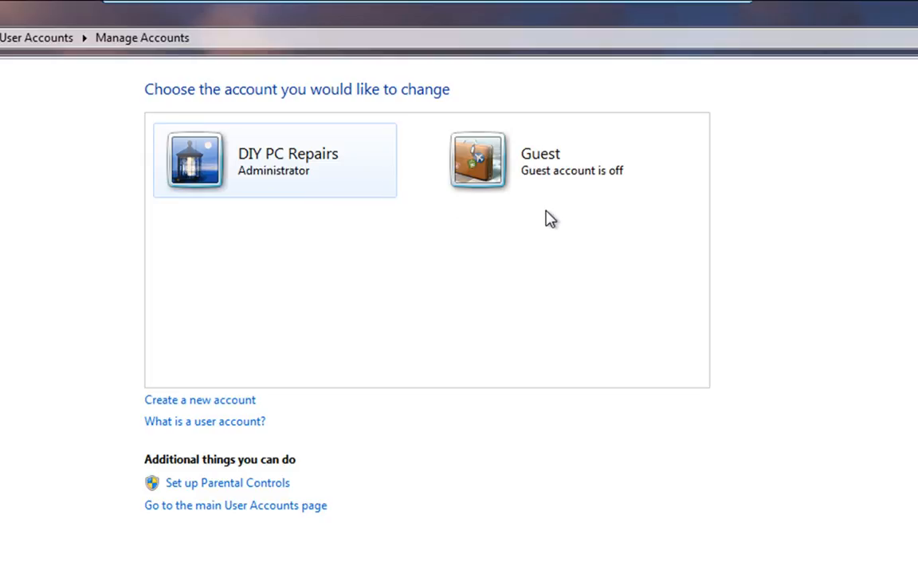
mouse_move(628, 188)
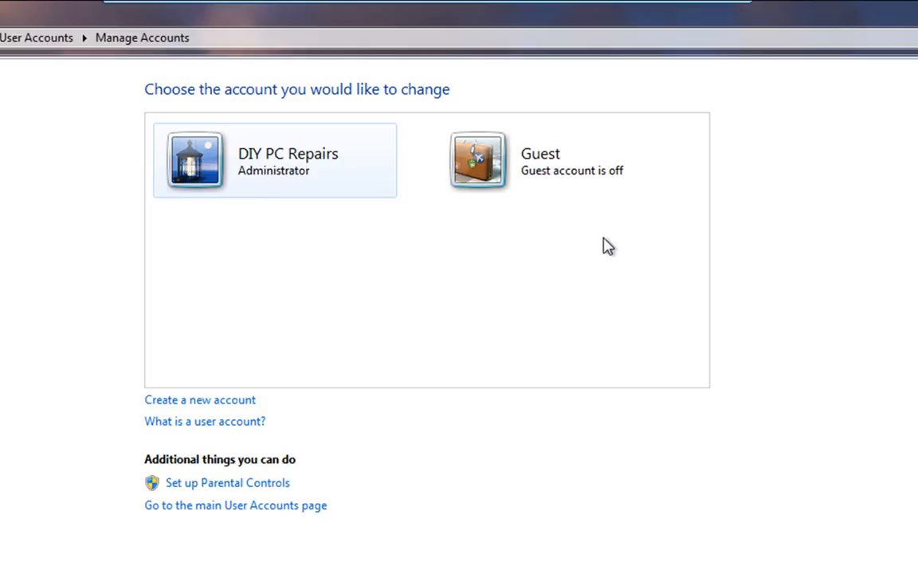
mouse_move(698, 323)
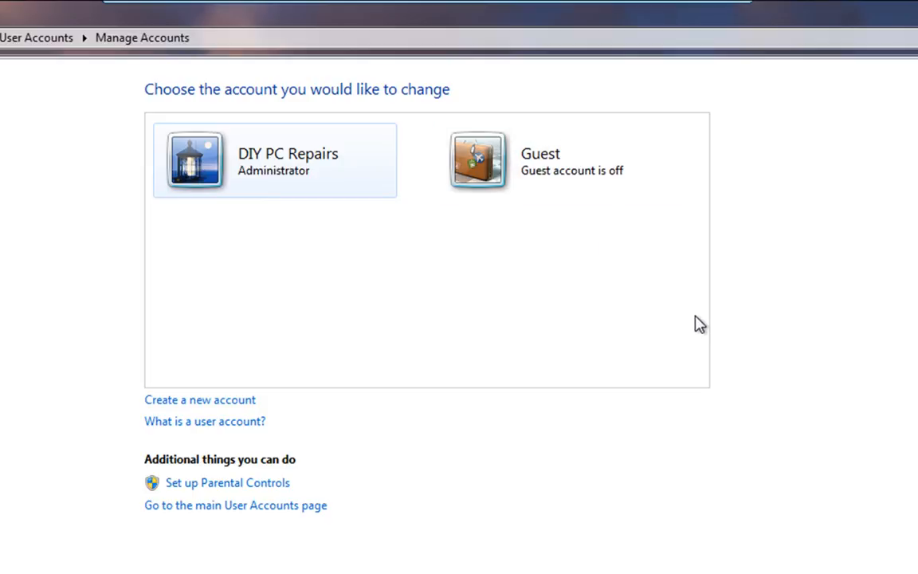
mouse_move(545, 220)
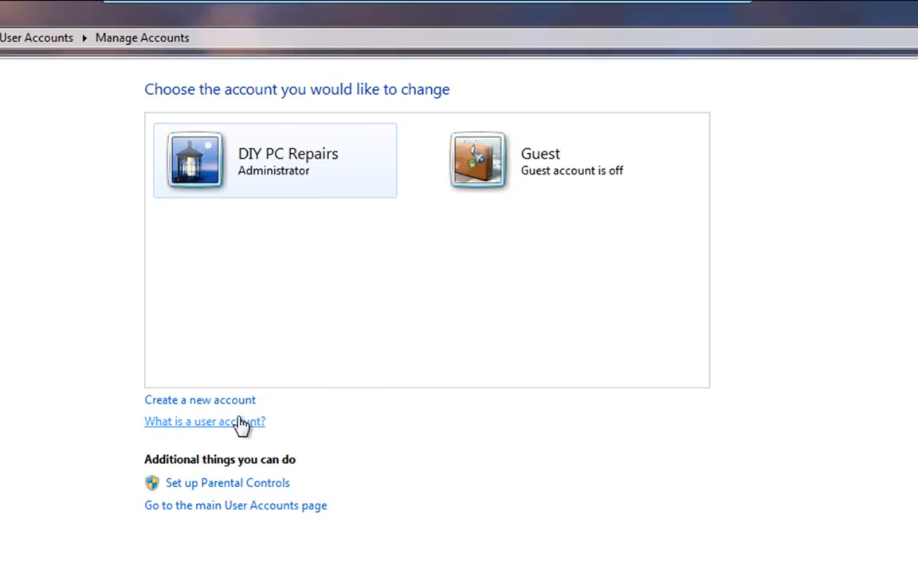
mouse_move(239, 407)
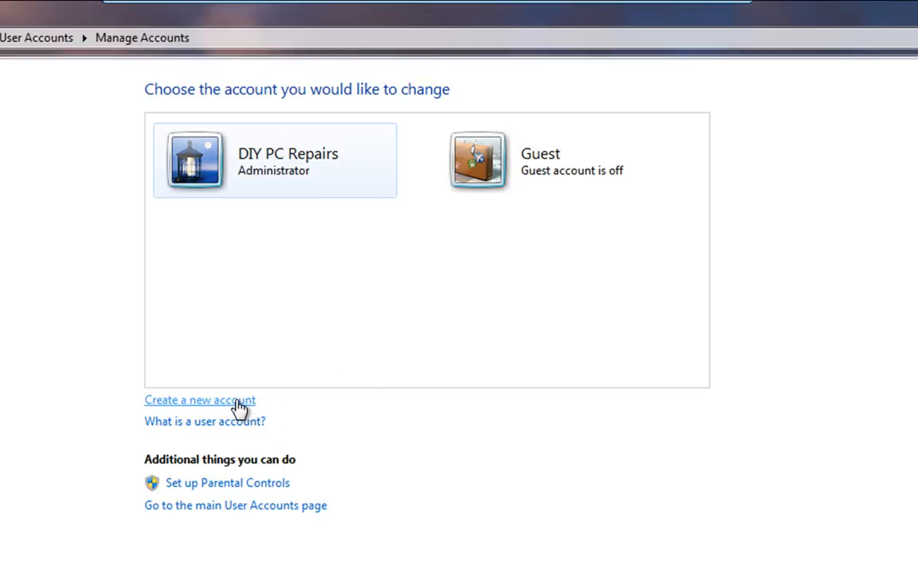
- Create a new Administrator account named Test
click(199, 400)
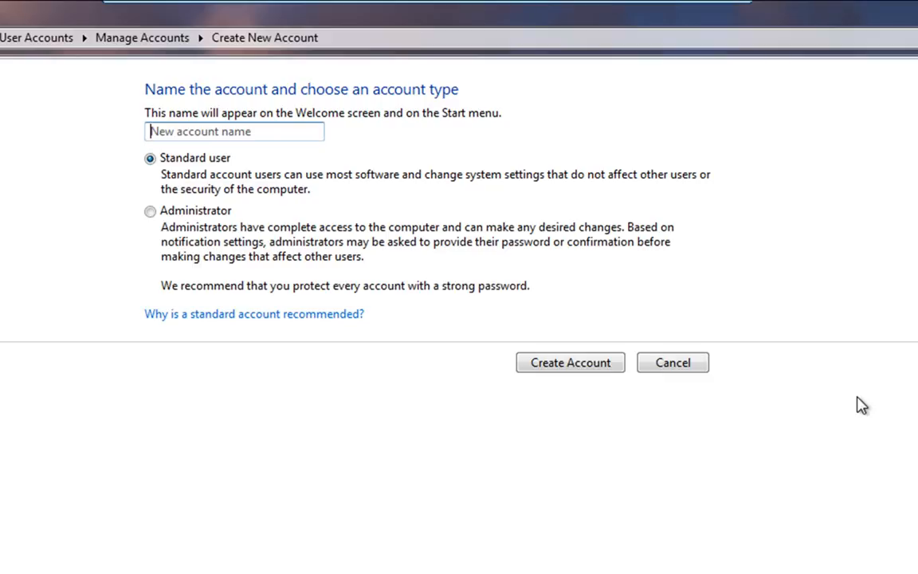
mouse_move(497, 252)
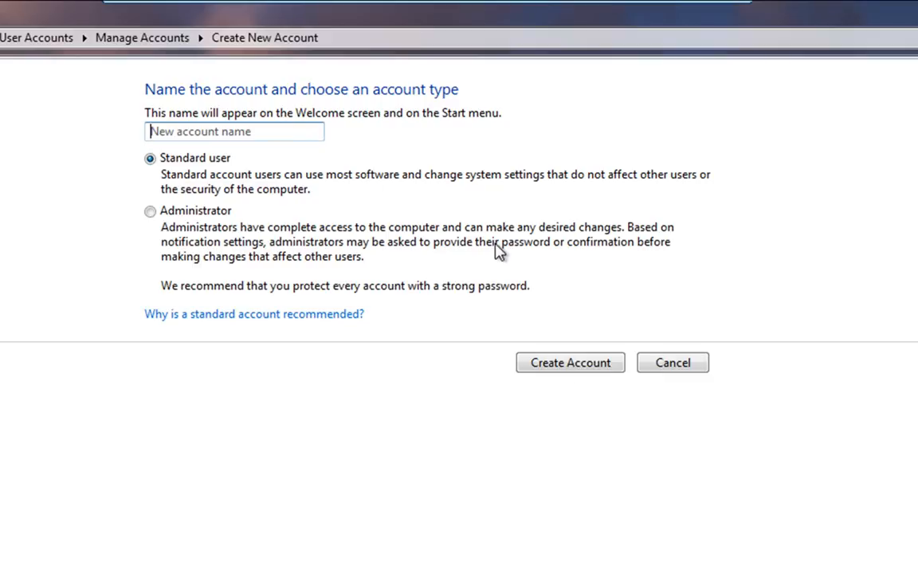
text(Test)
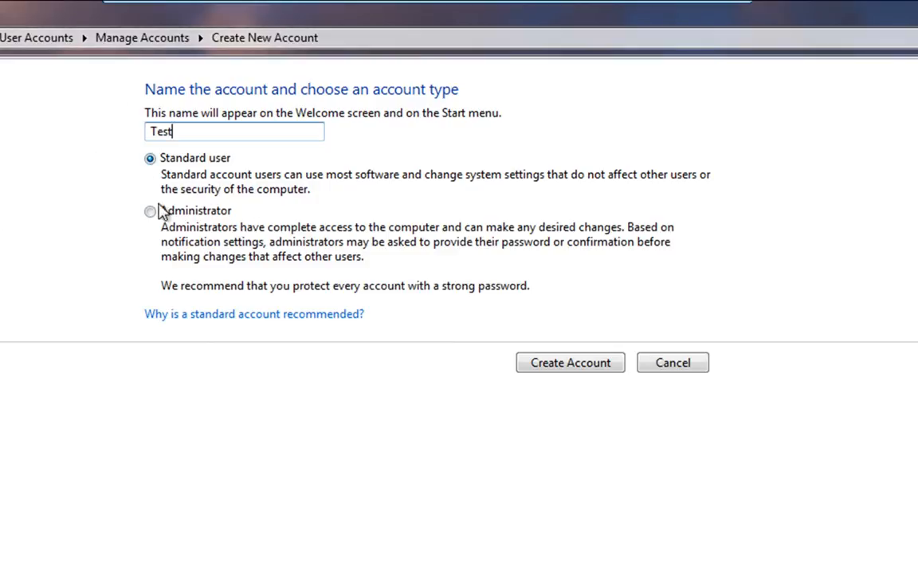
mouse_move(57, 277)
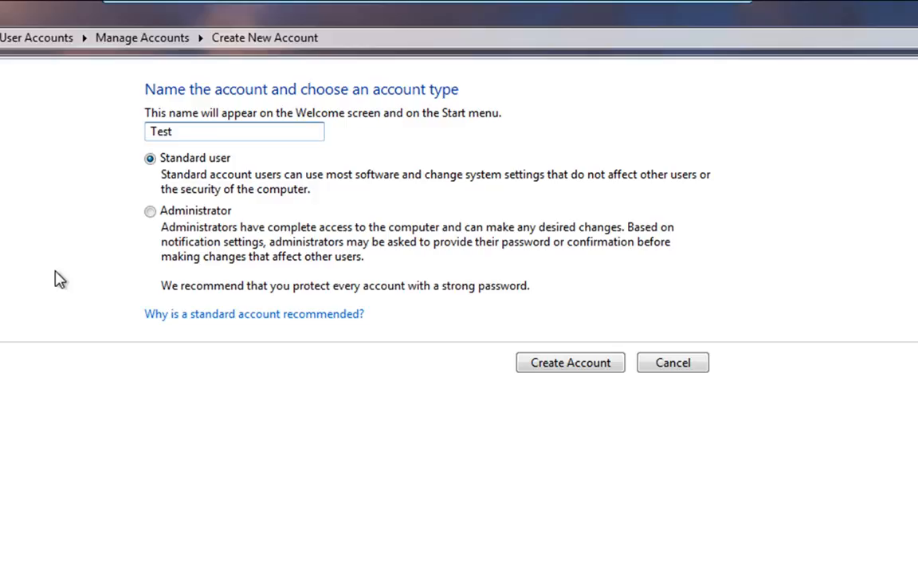
mouse_move(481, 199)
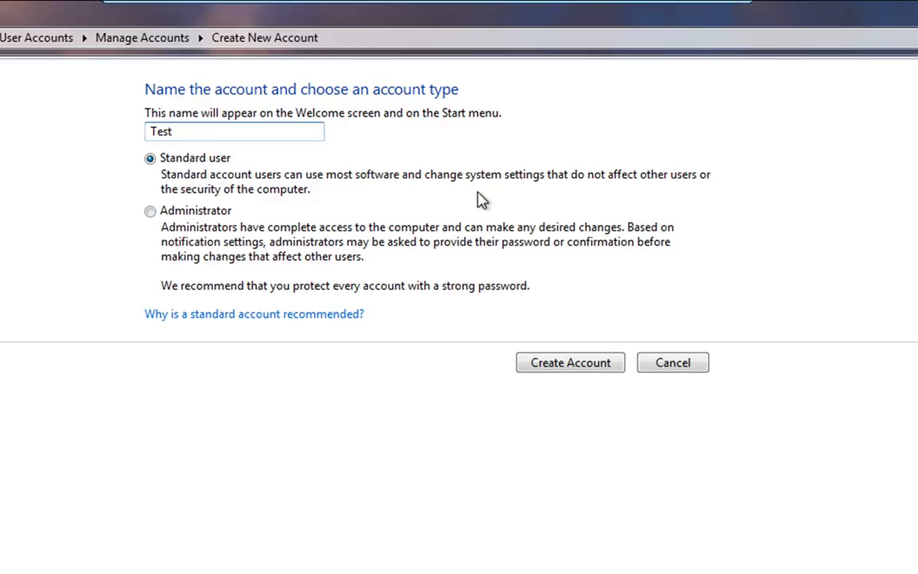
mouse_move(215, 249)
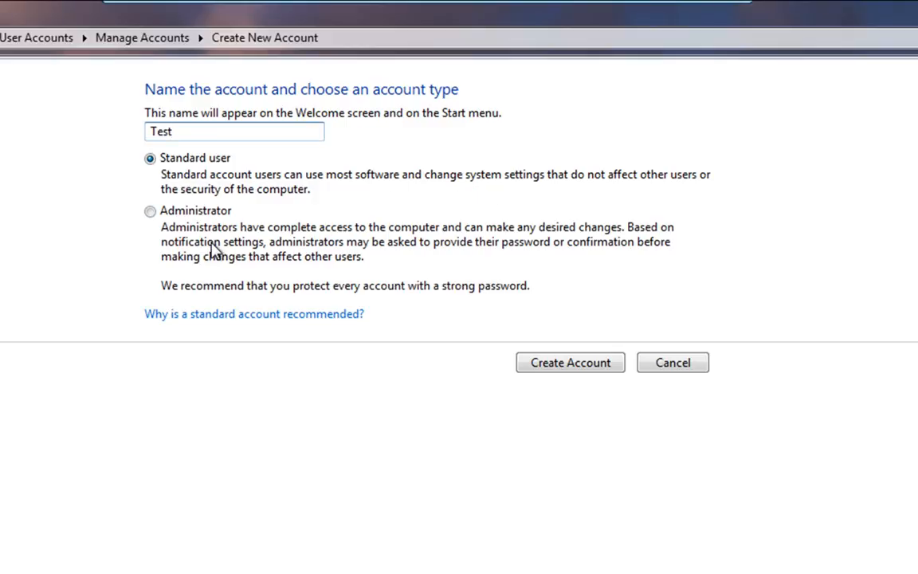
mouse_move(454, 248)
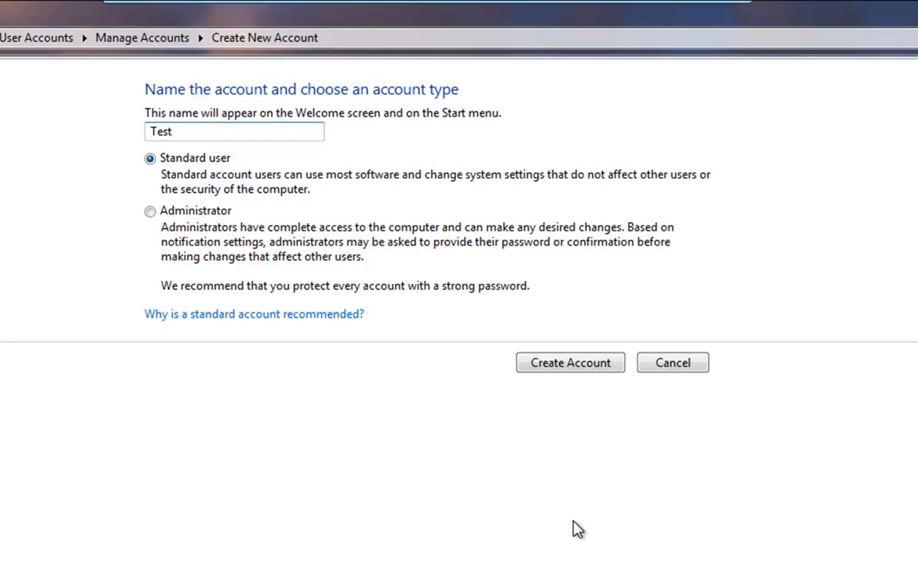
mouse_move(118, 395)
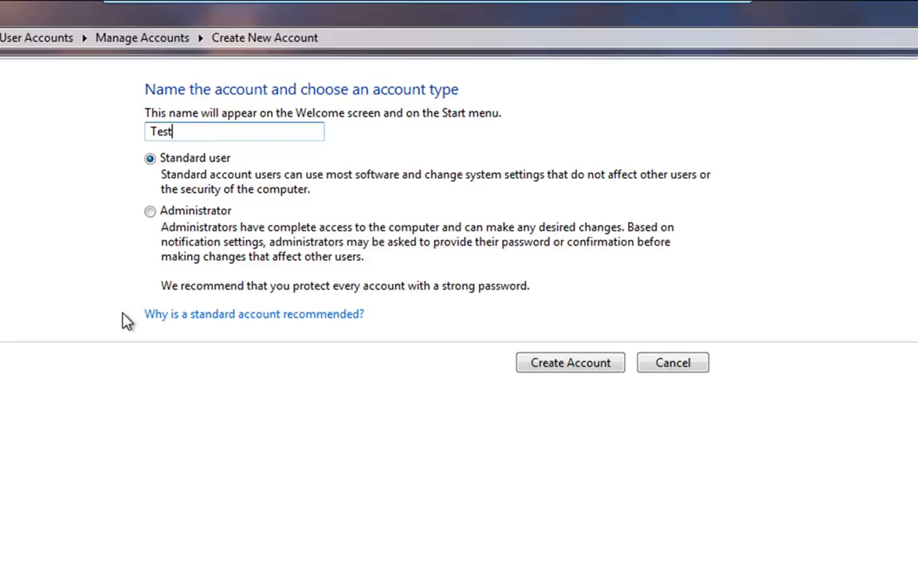
mouse_move(201, 295)
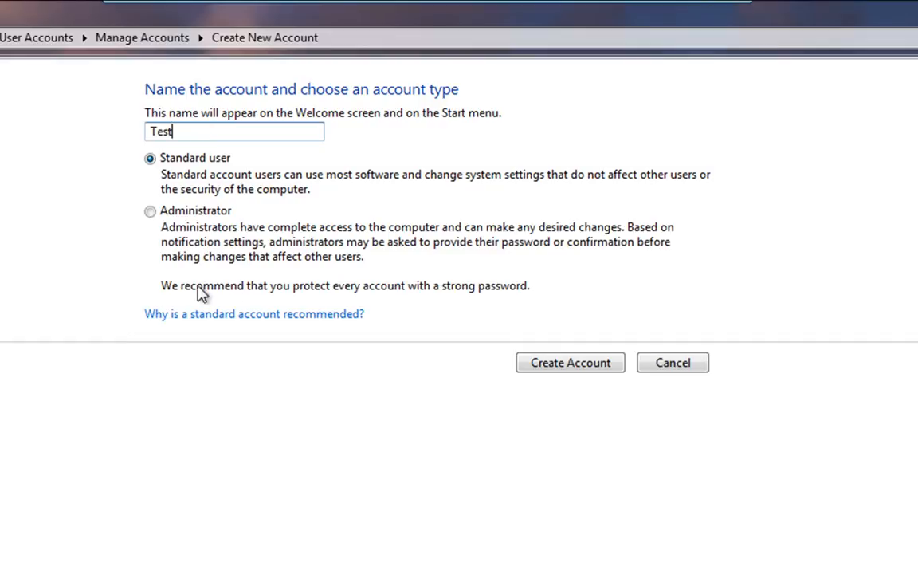
mouse_move(71, 293)
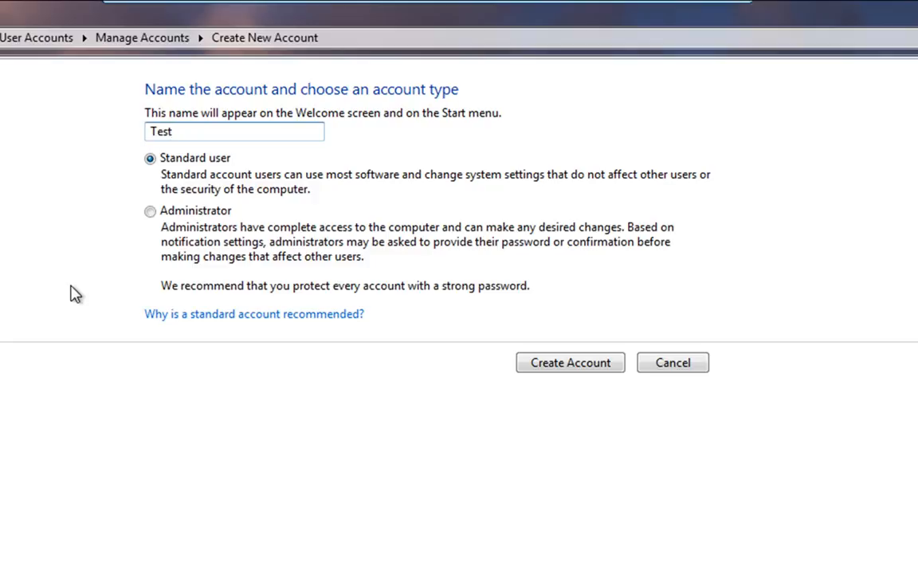
mouse_move(153, 265)
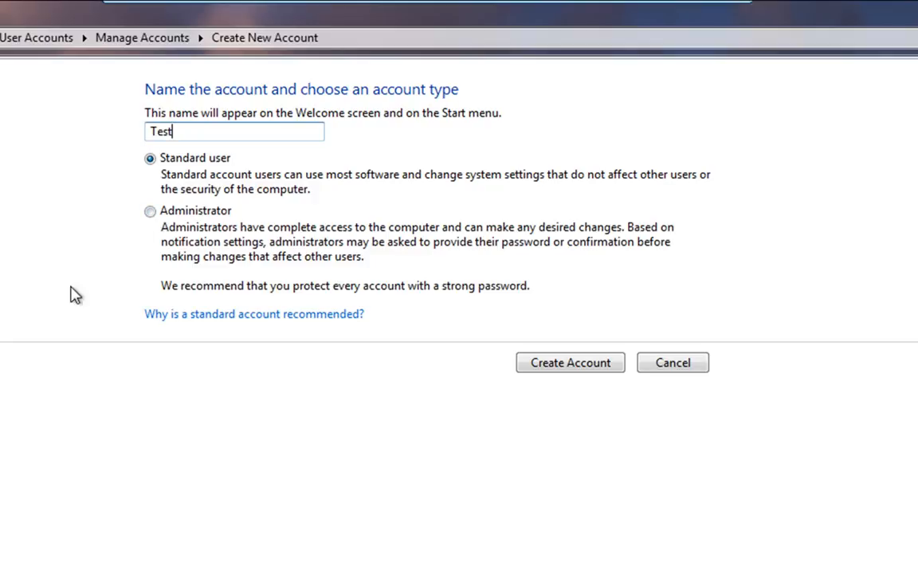
mouse_move(169, 236)
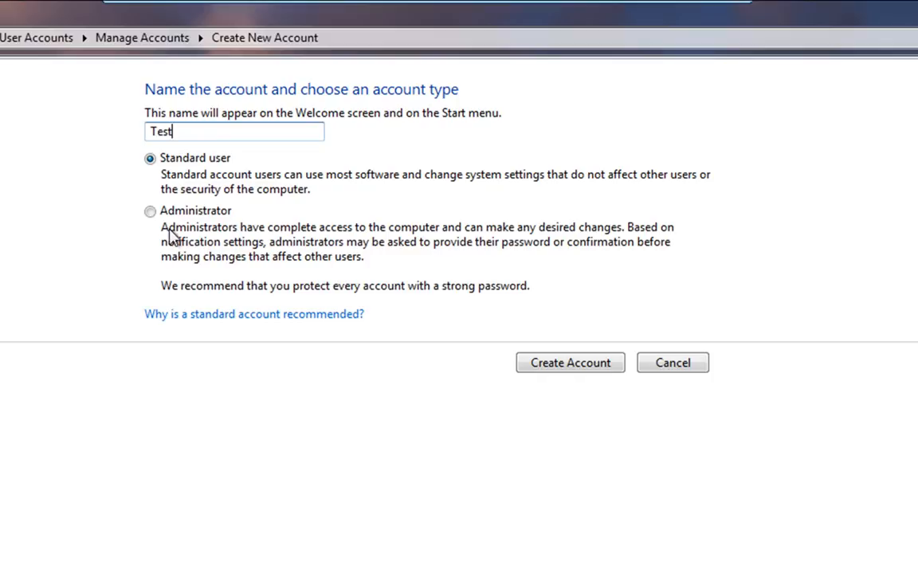
click(150, 210)
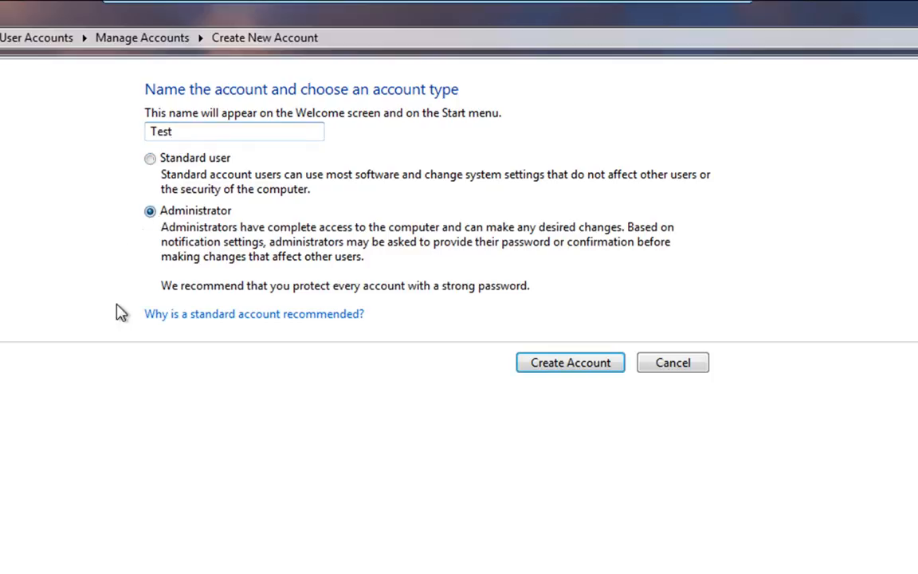
mouse_move(201, 447)
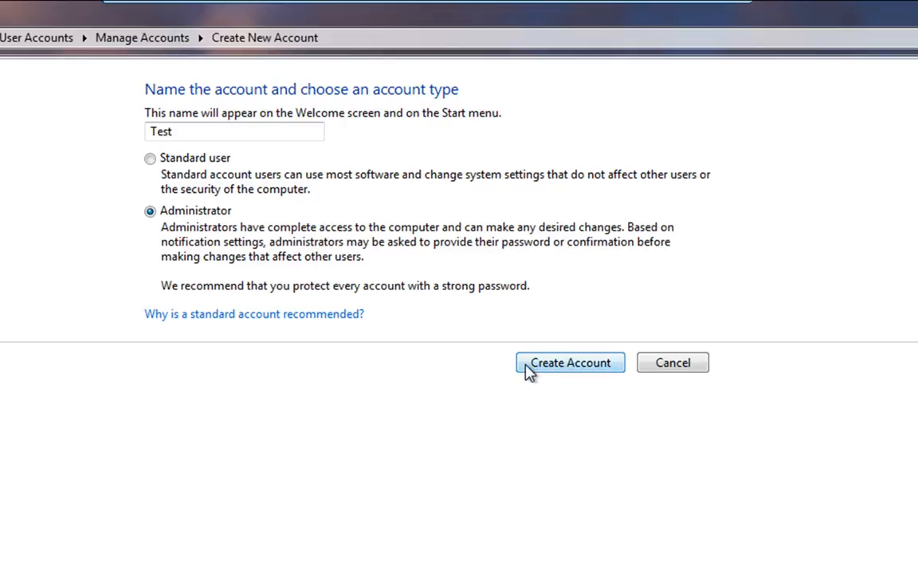
mouse_move(531, 456)
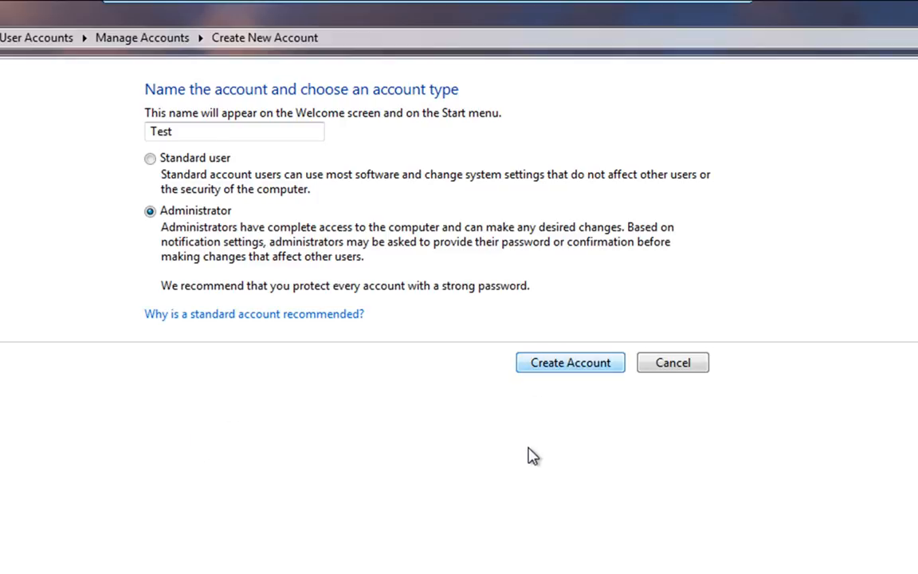
click(570, 362)
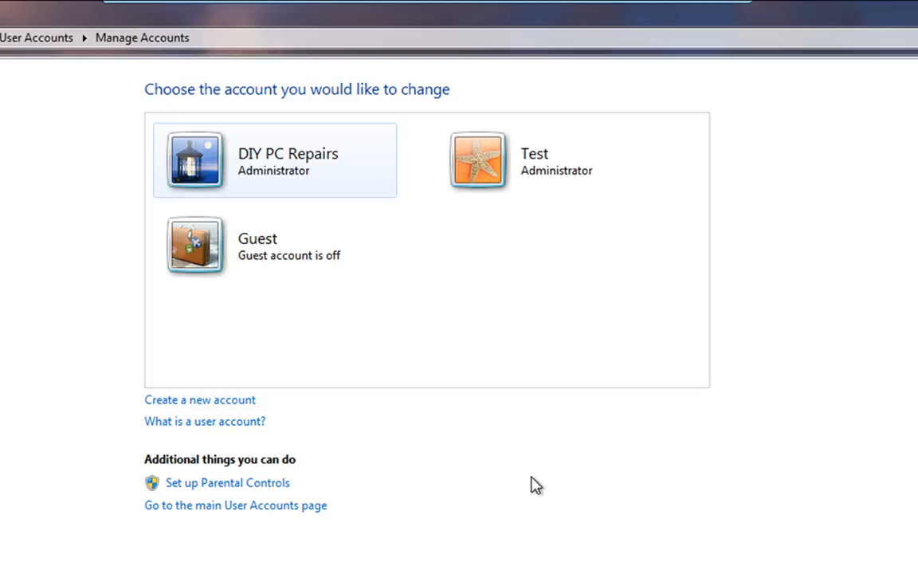
mouse_move(602, 419)
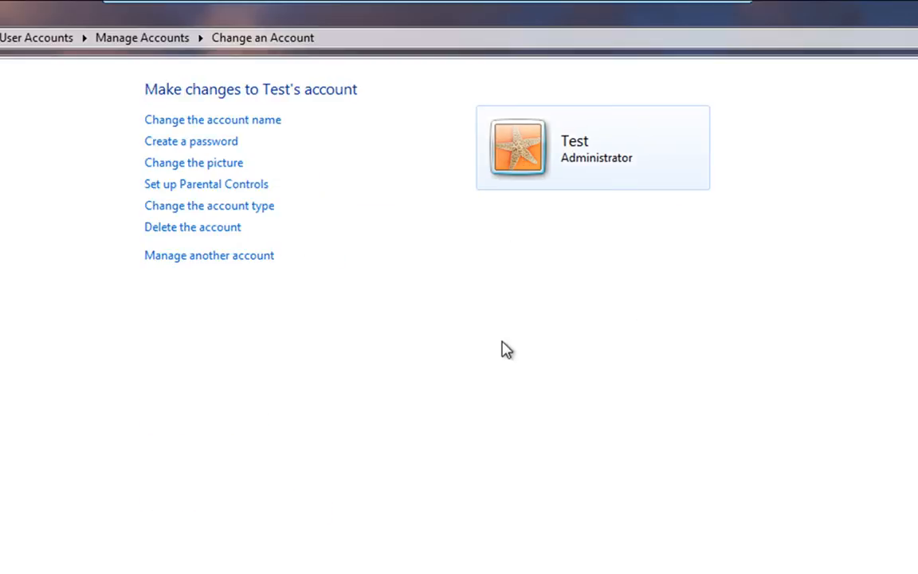
mouse_move(414, 345)
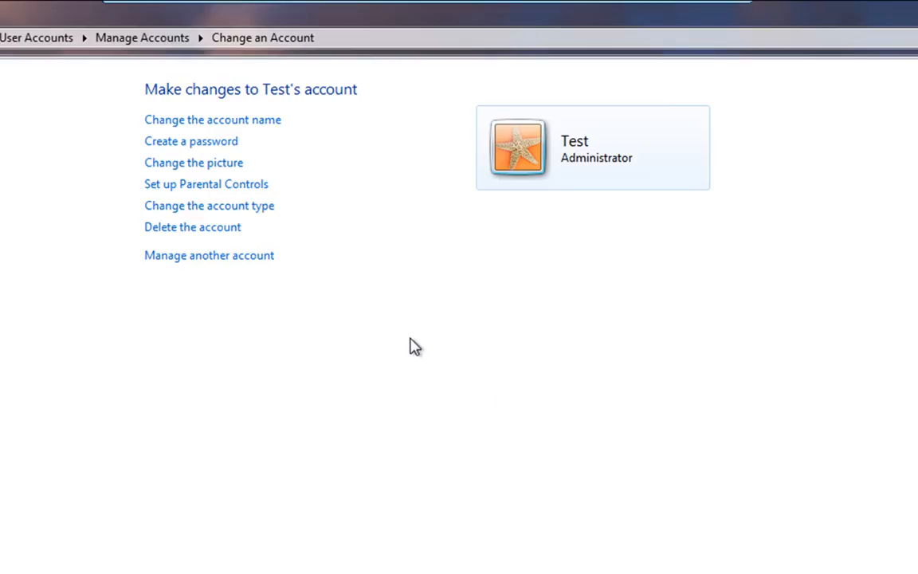
mouse_move(220, 252)
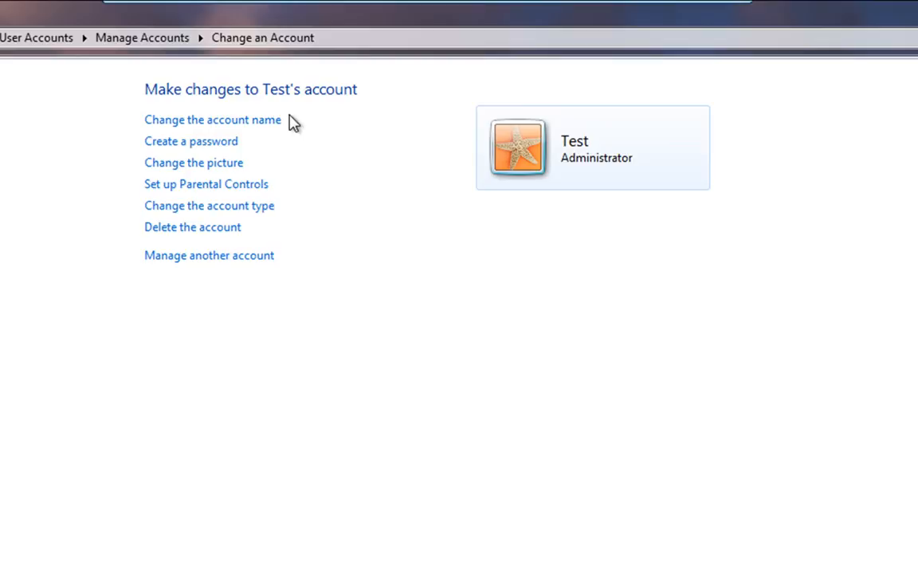
mouse_move(212, 149)
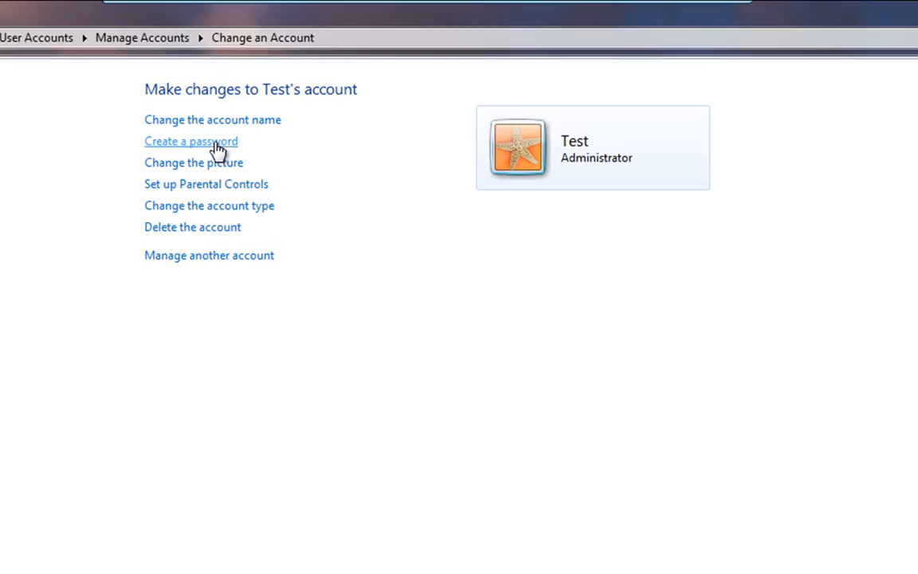
mouse_move(312, 246)
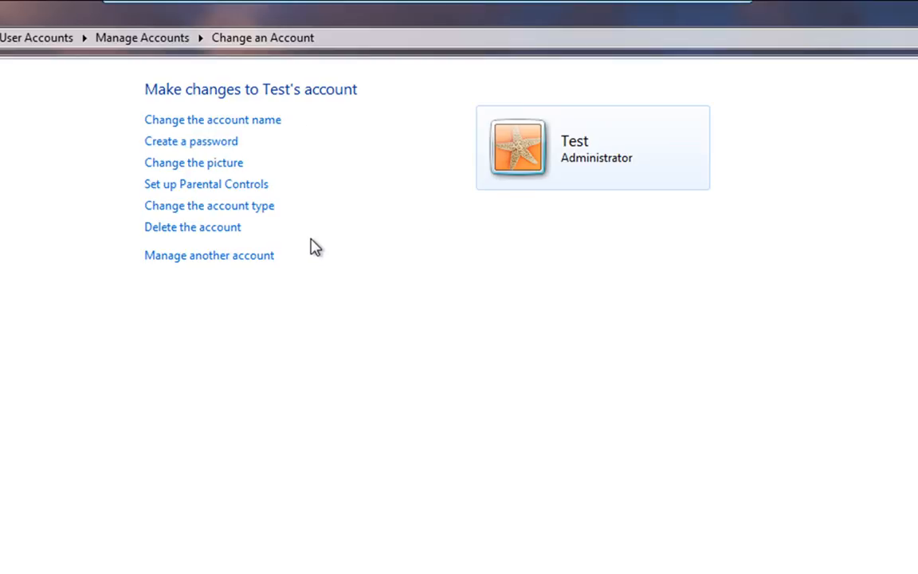
- Select the Test account to reach its Change an Account page
click(193, 163)
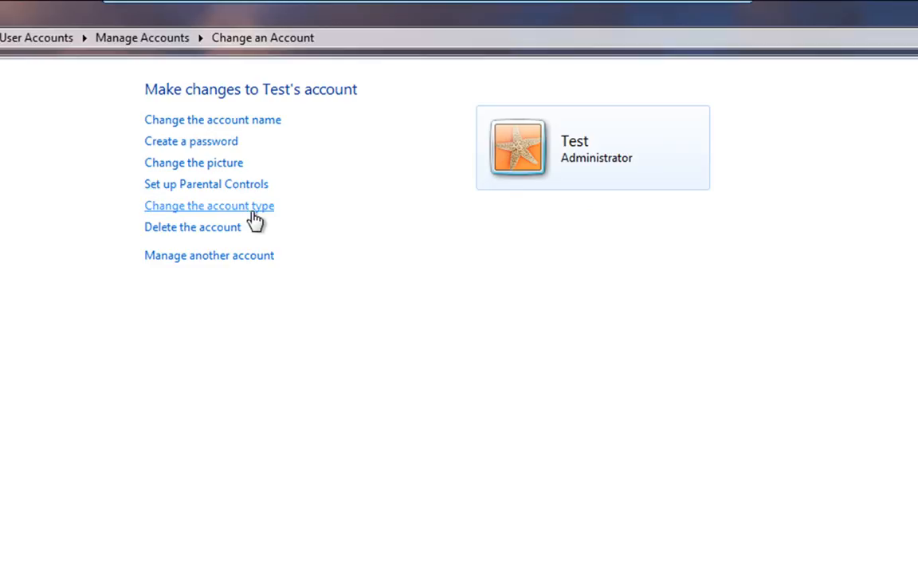
mouse_move(198, 217)
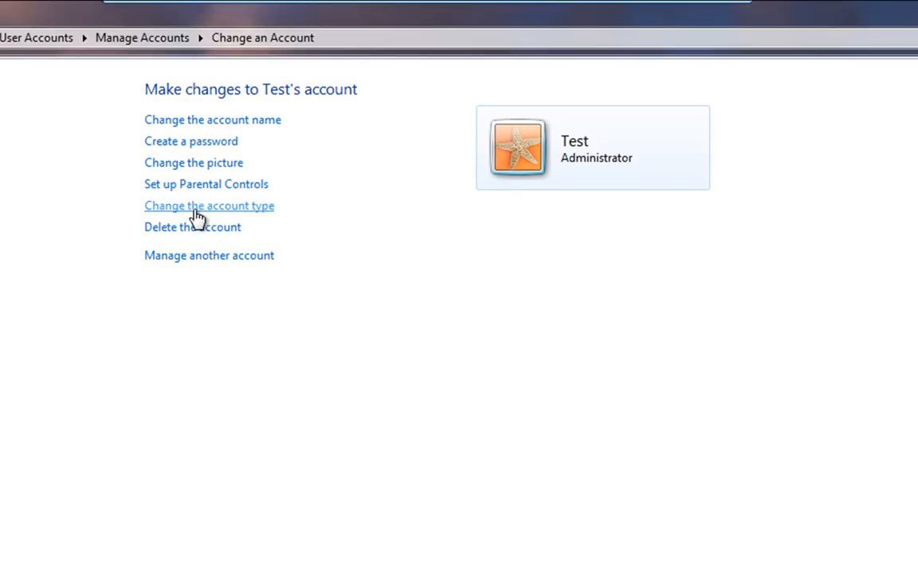
click(209, 206)
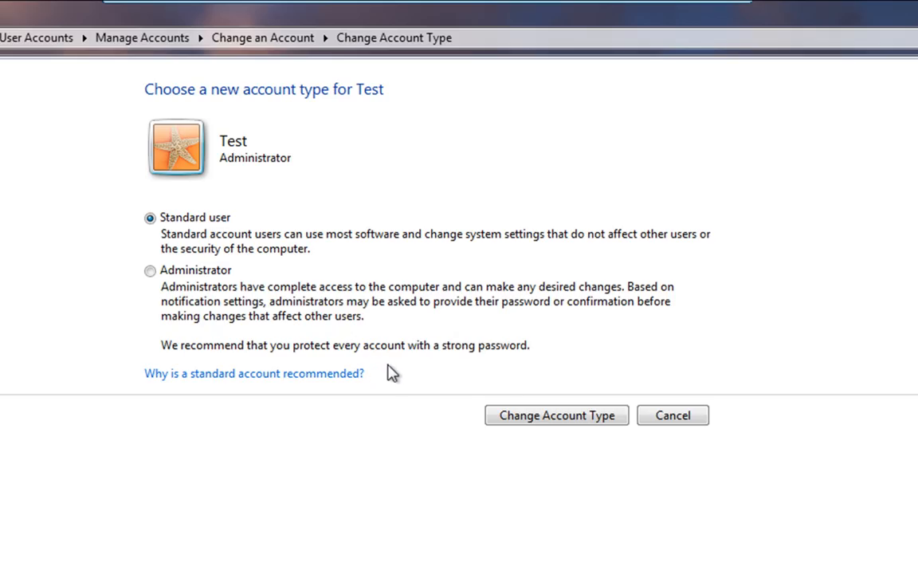
mouse_move(188, 288)
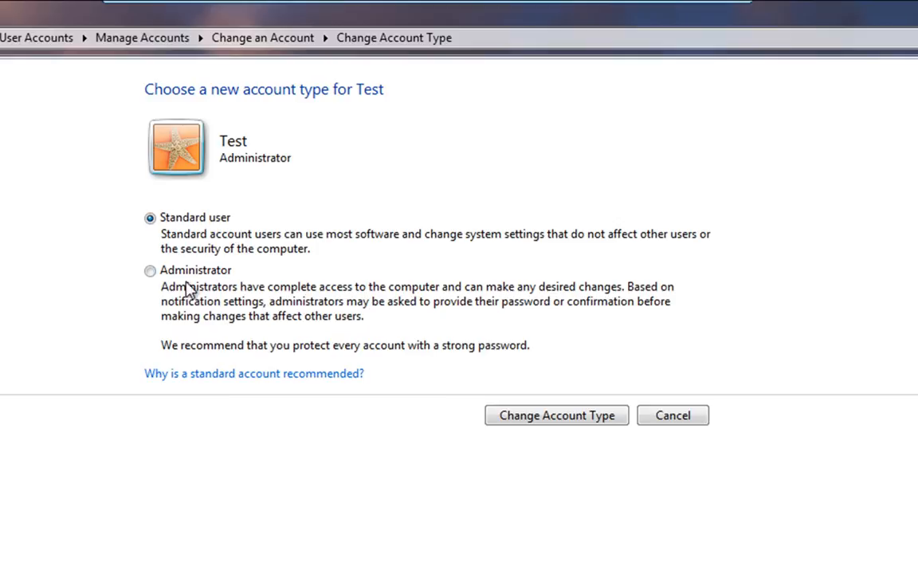
mouse_move(206, 271)
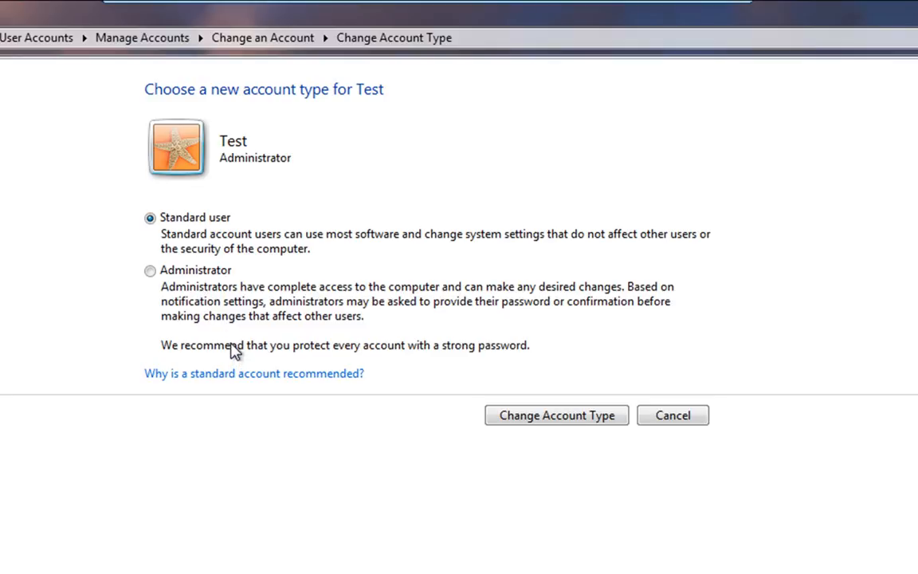
click(556, 414)
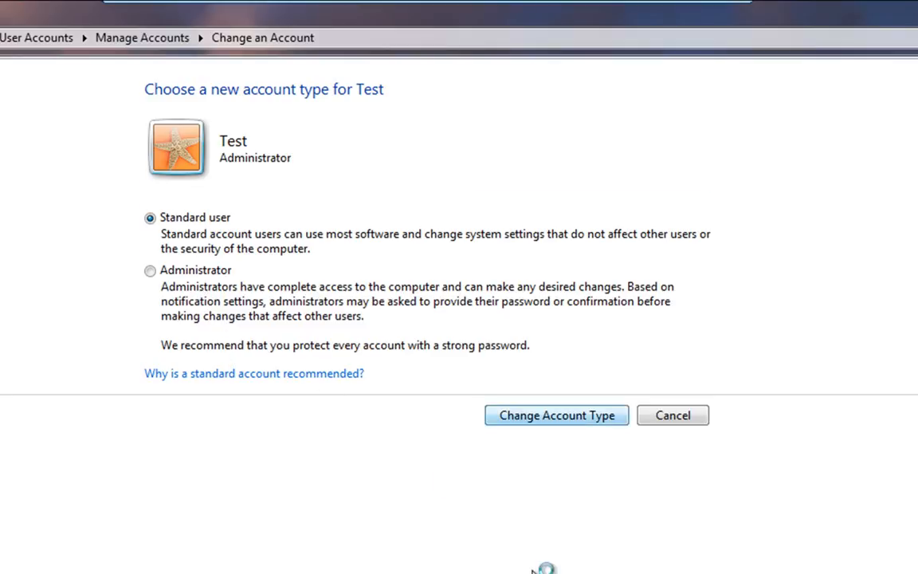
click(557, 414)
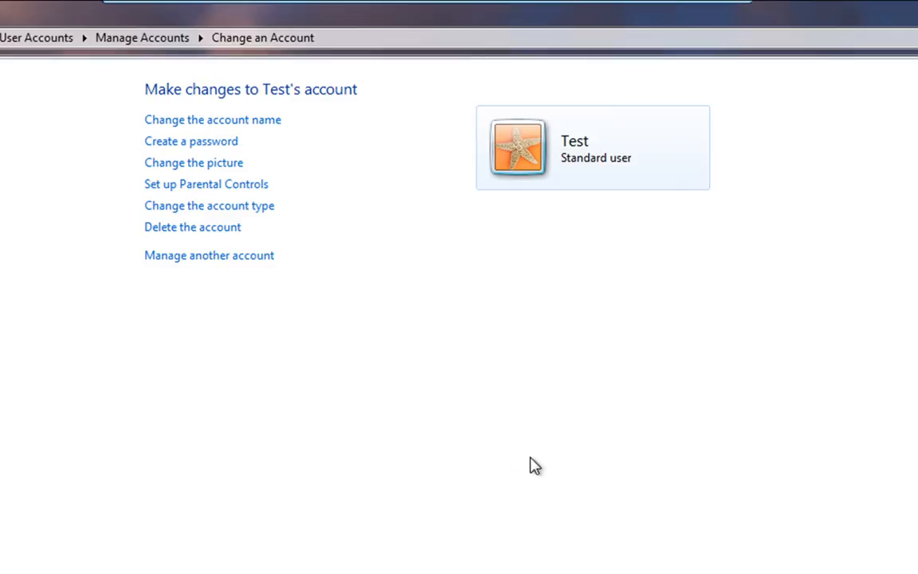
mouse_move(644, 491)
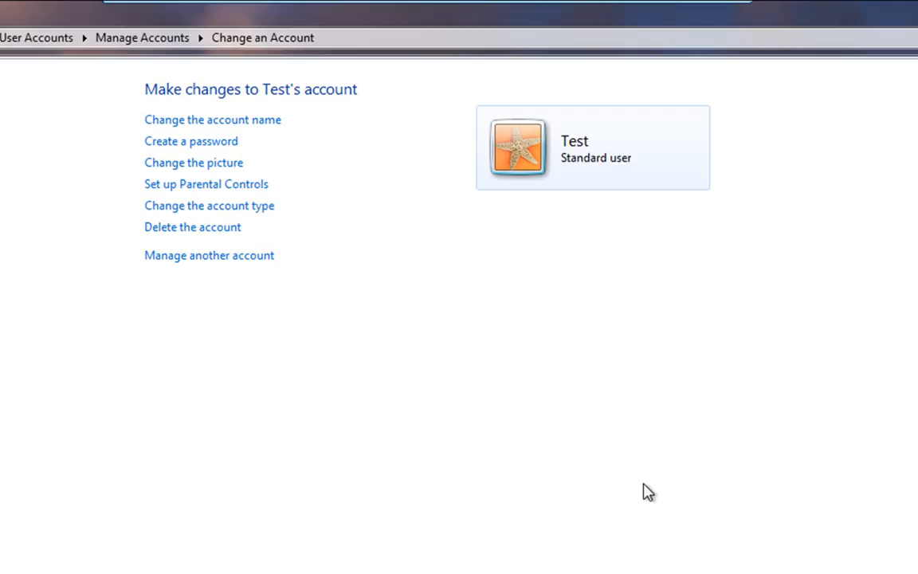
mouse_move(535, 446)
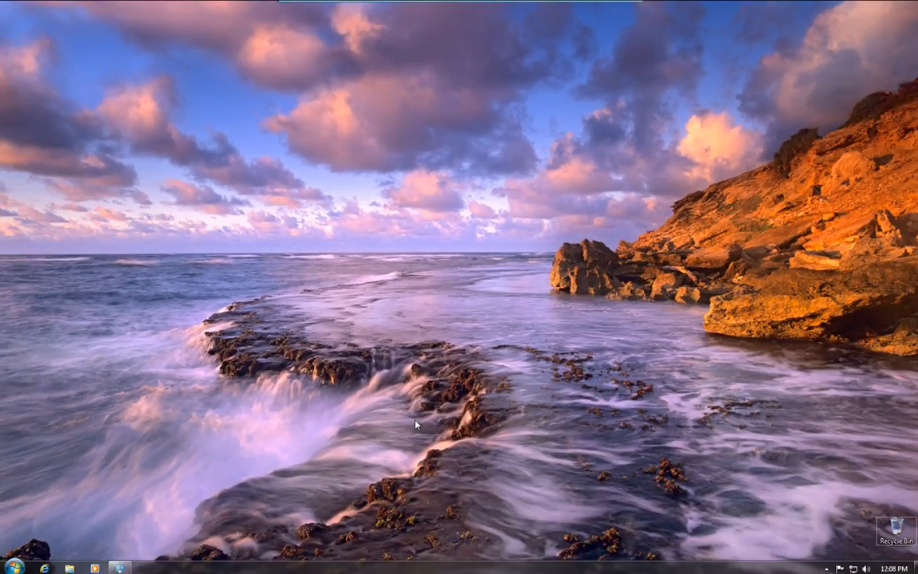
mouse_move(130, 519)
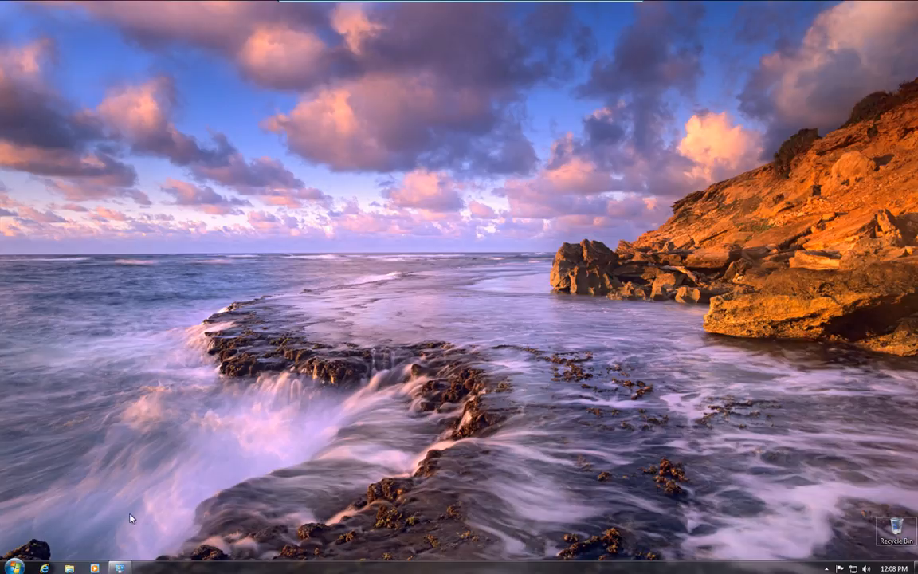
mouse_move(502, 435)
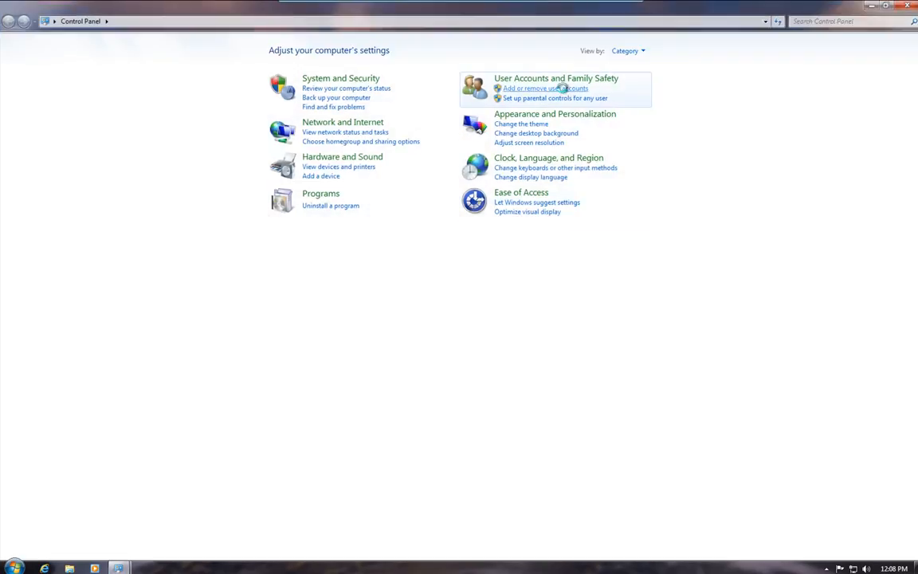
click(542, 88)
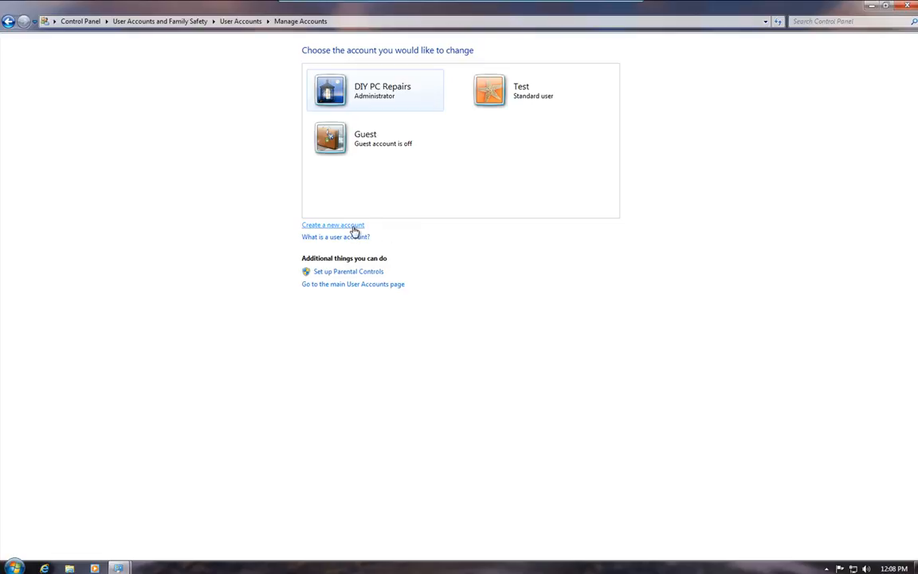
click(332, 225)
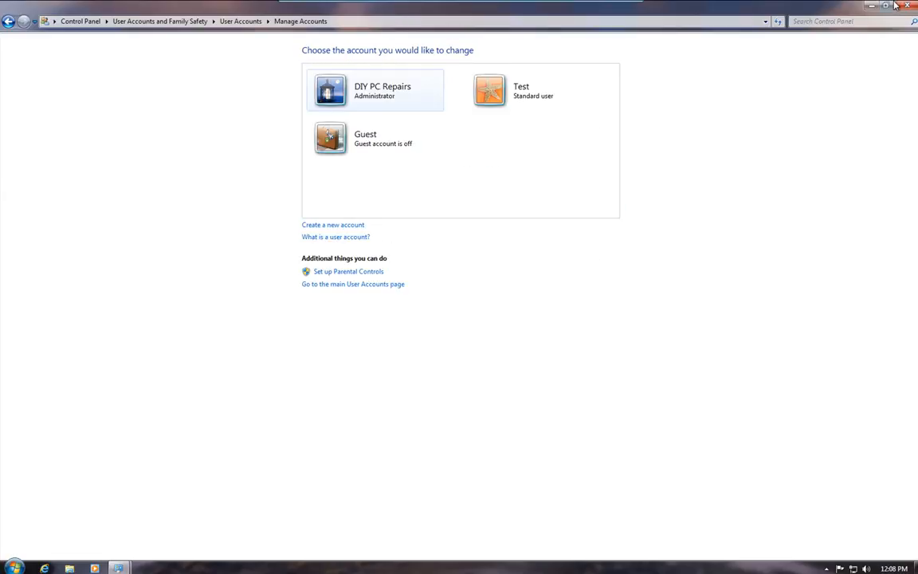
click(902, 6)
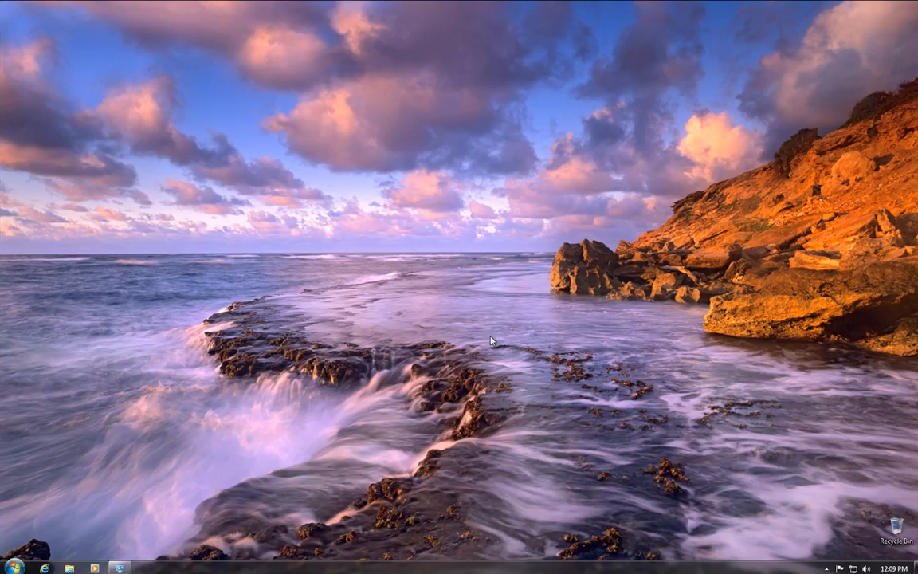